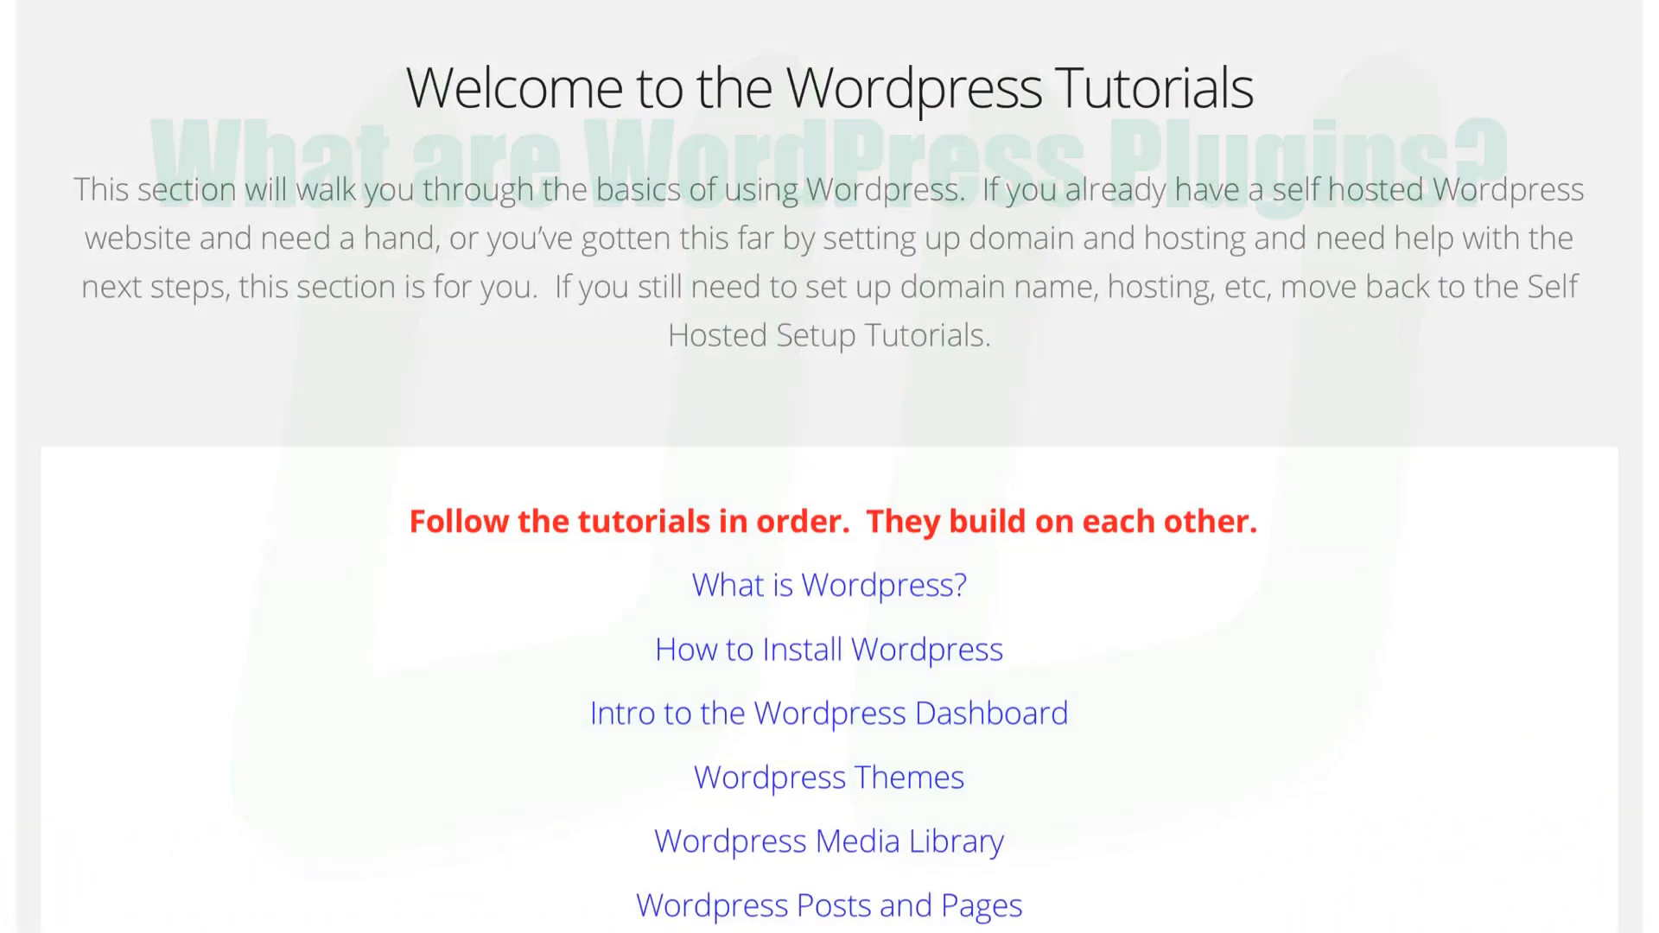
Load the site's wp-login.php page and log in to the Unleashu Tutorials dashboard.
{"action": "scroll", "scroll_direction": "down", "scroll_amount": 3}
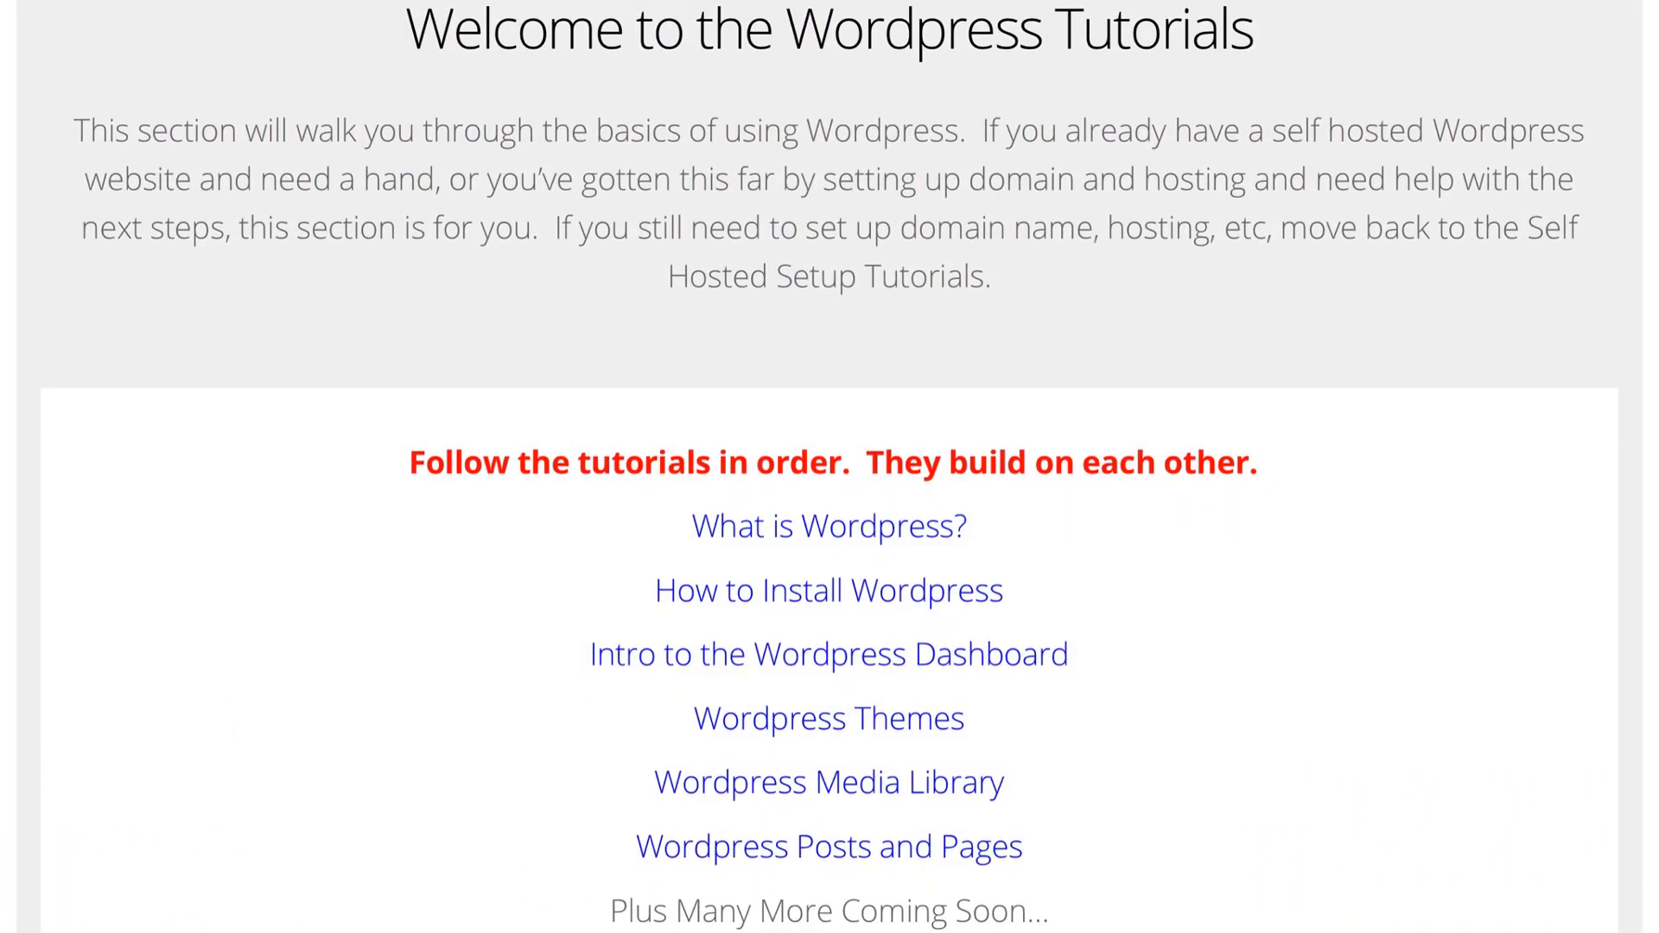
{"action": "scroll", "scroll_direction": "down", "scroll_amount": 3}
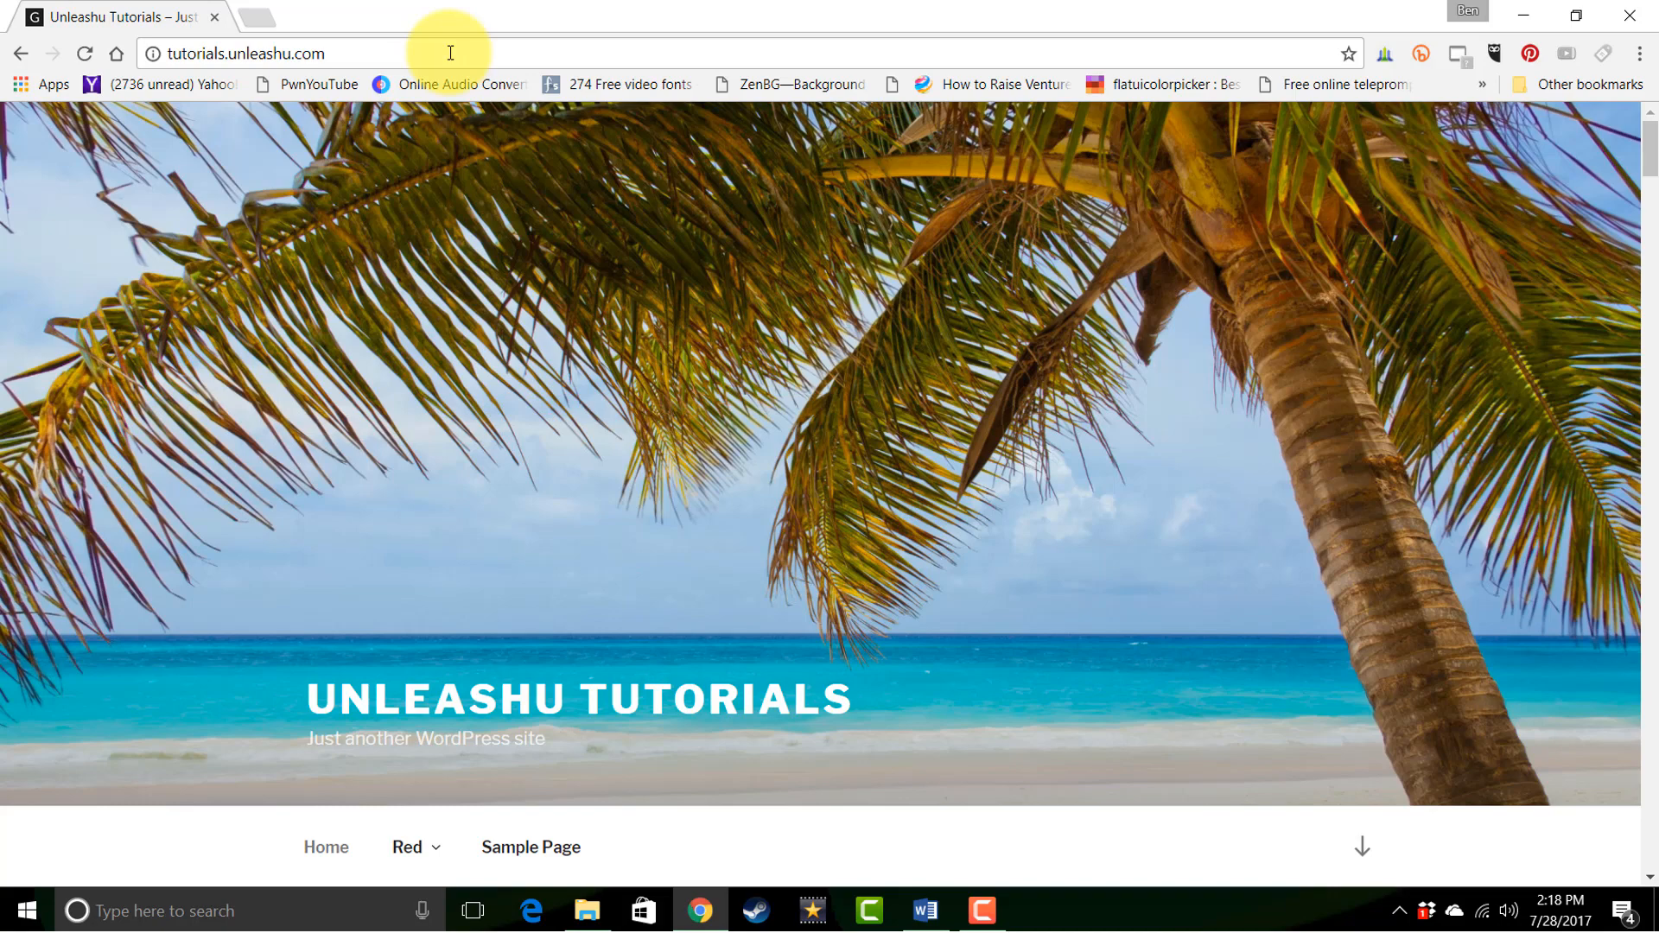
{"action": "type", "text": "wp-login.php"}
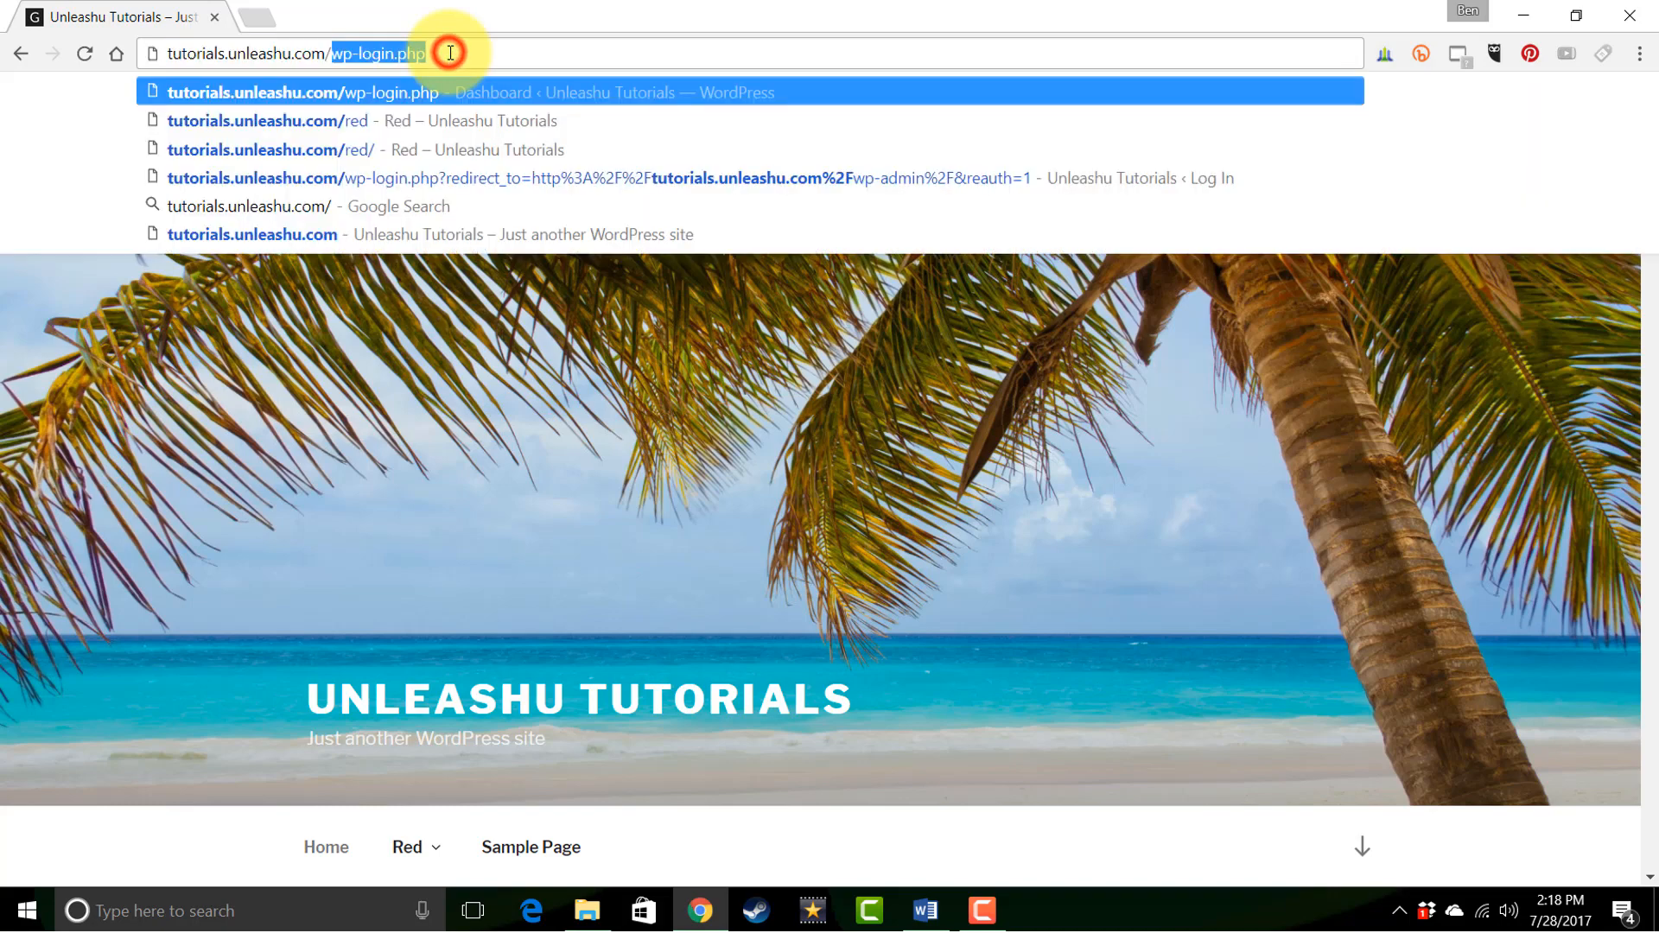
{"action": "key", "text": "Enter"}
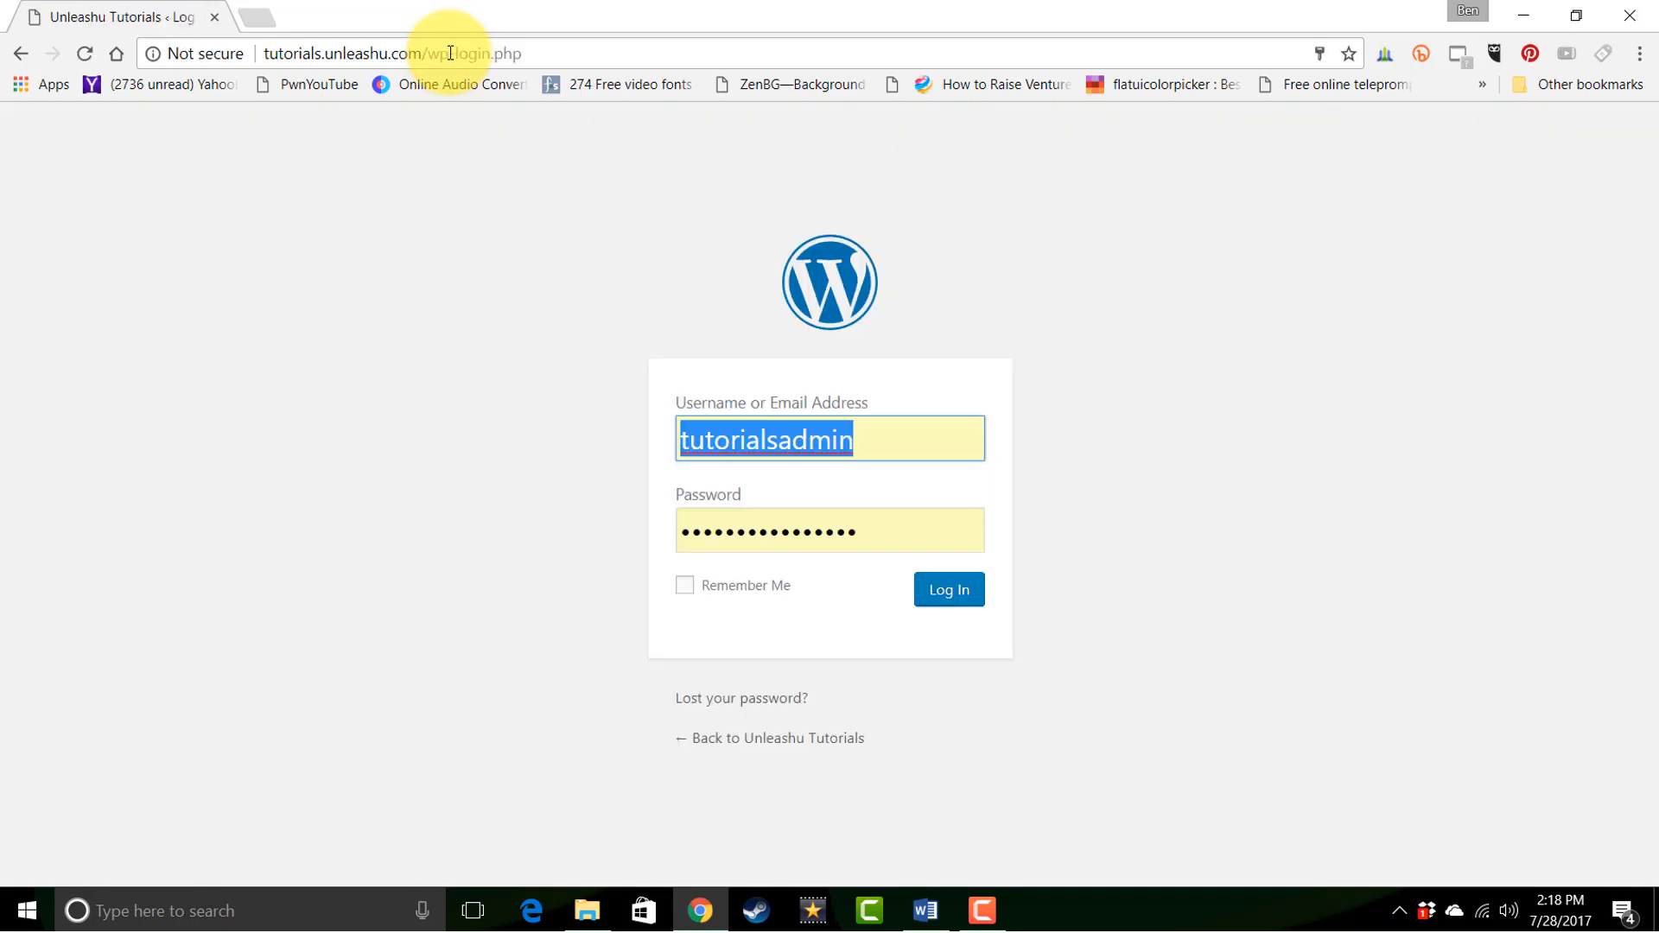
{"action": "mouse_move", "coordinate": [495, 177]}
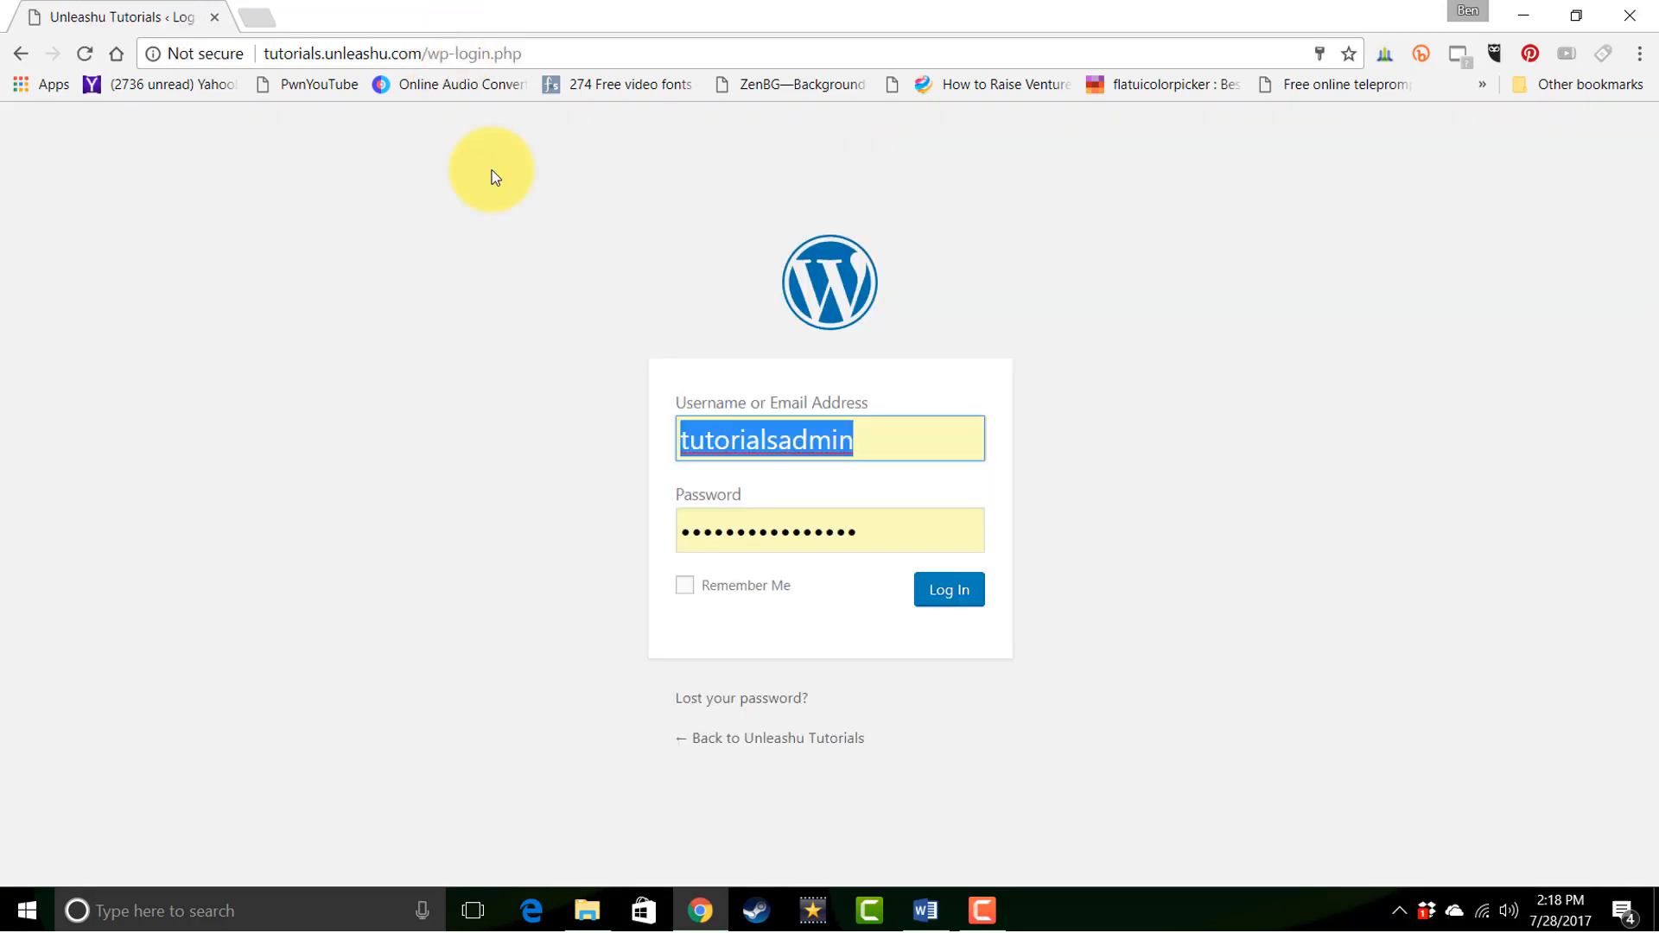
{"action": "left_click", "coordinate": [949, 589]}
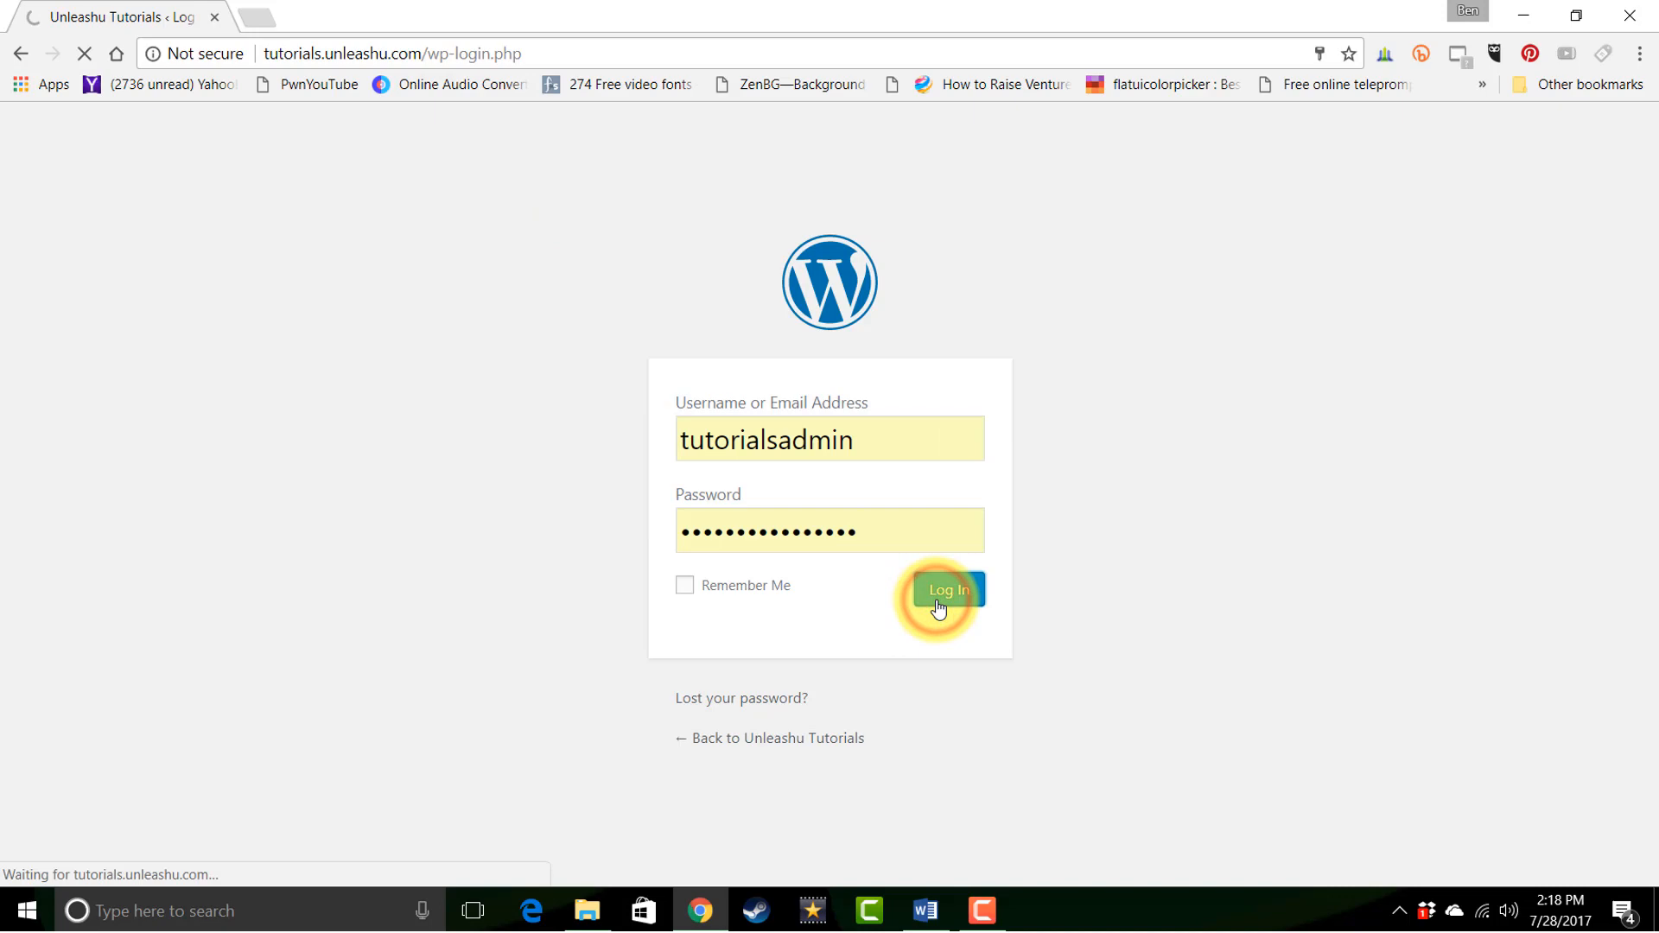
{"action": "left_click", "coordinate": [948, 590]}
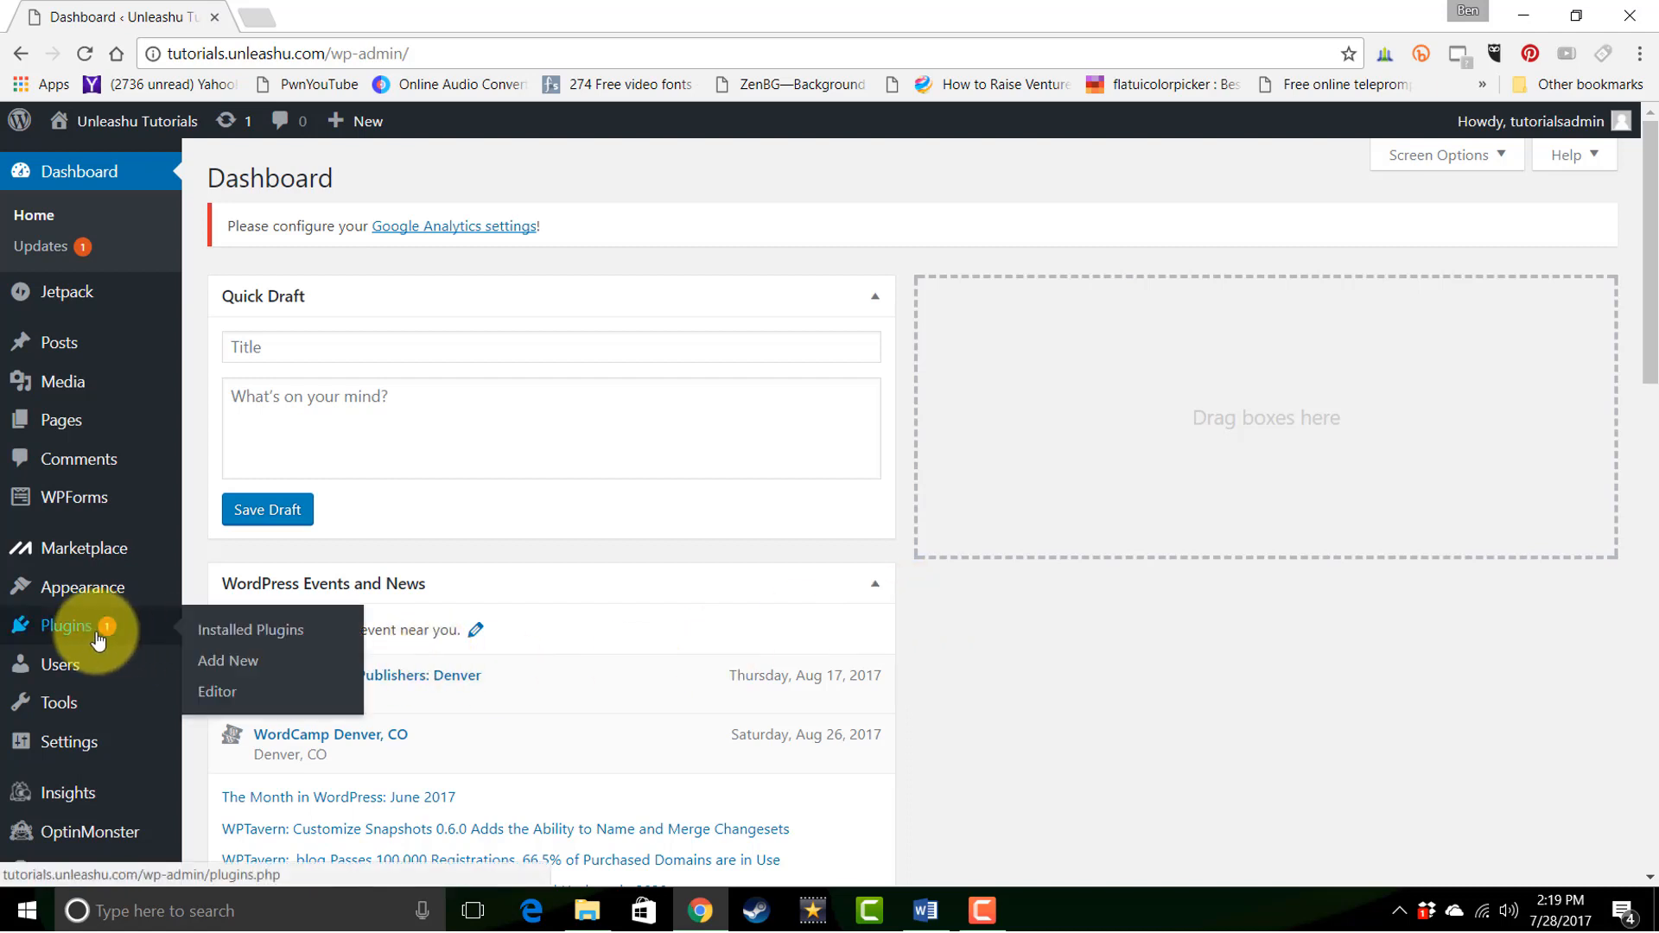
Open Plugins > Add New to reach the Add Plugins page.
{"action": "left_click", "coordinate": [220, 661]}
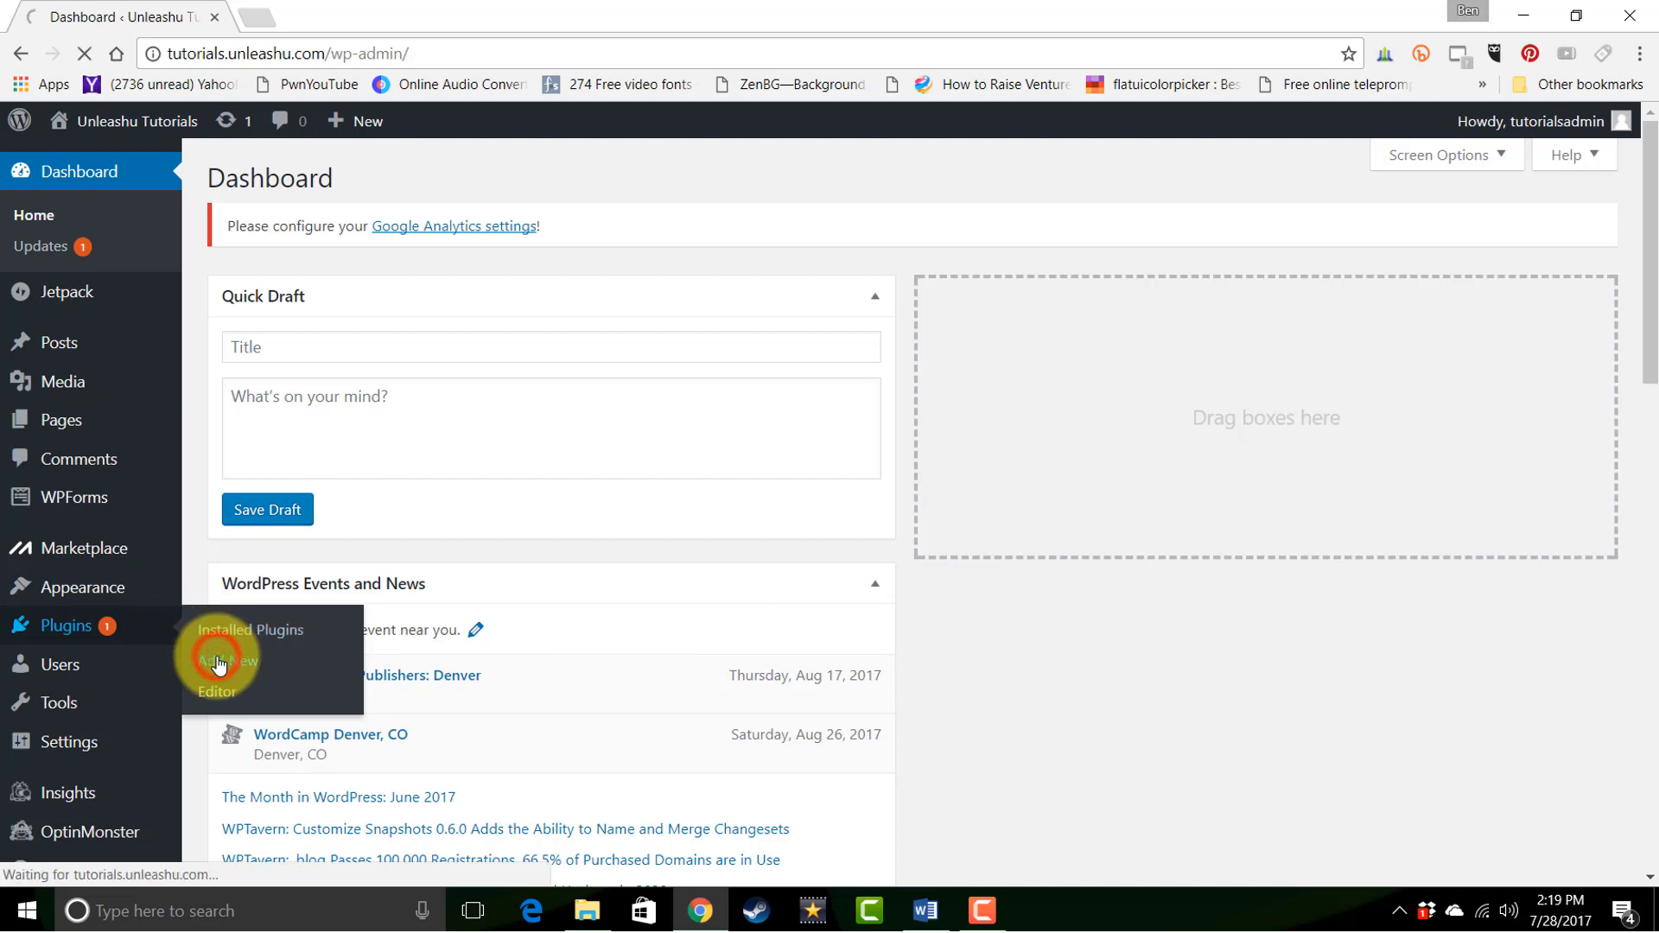
{"action": "left_click", "coordinate": [221, 662]}
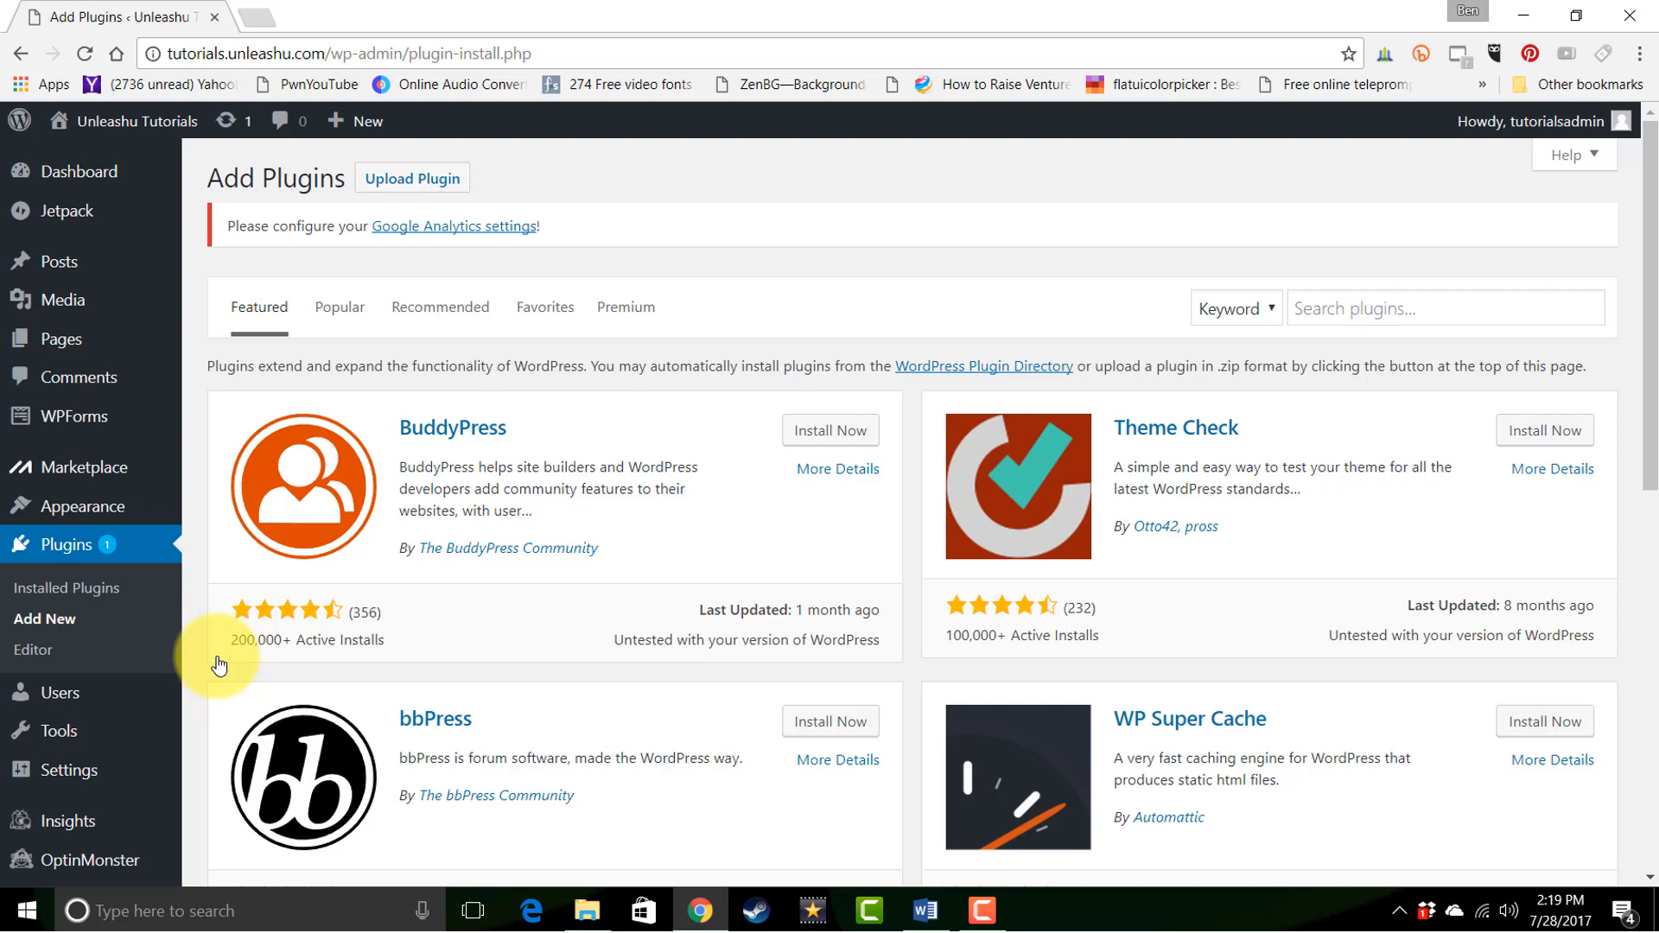
Switch to the Recommended tab and scroll to Yoast SEO, Wordfence, WooCommerce, Contact Form 7.
{"action": "left_click", "coordinate": [452, 307]}
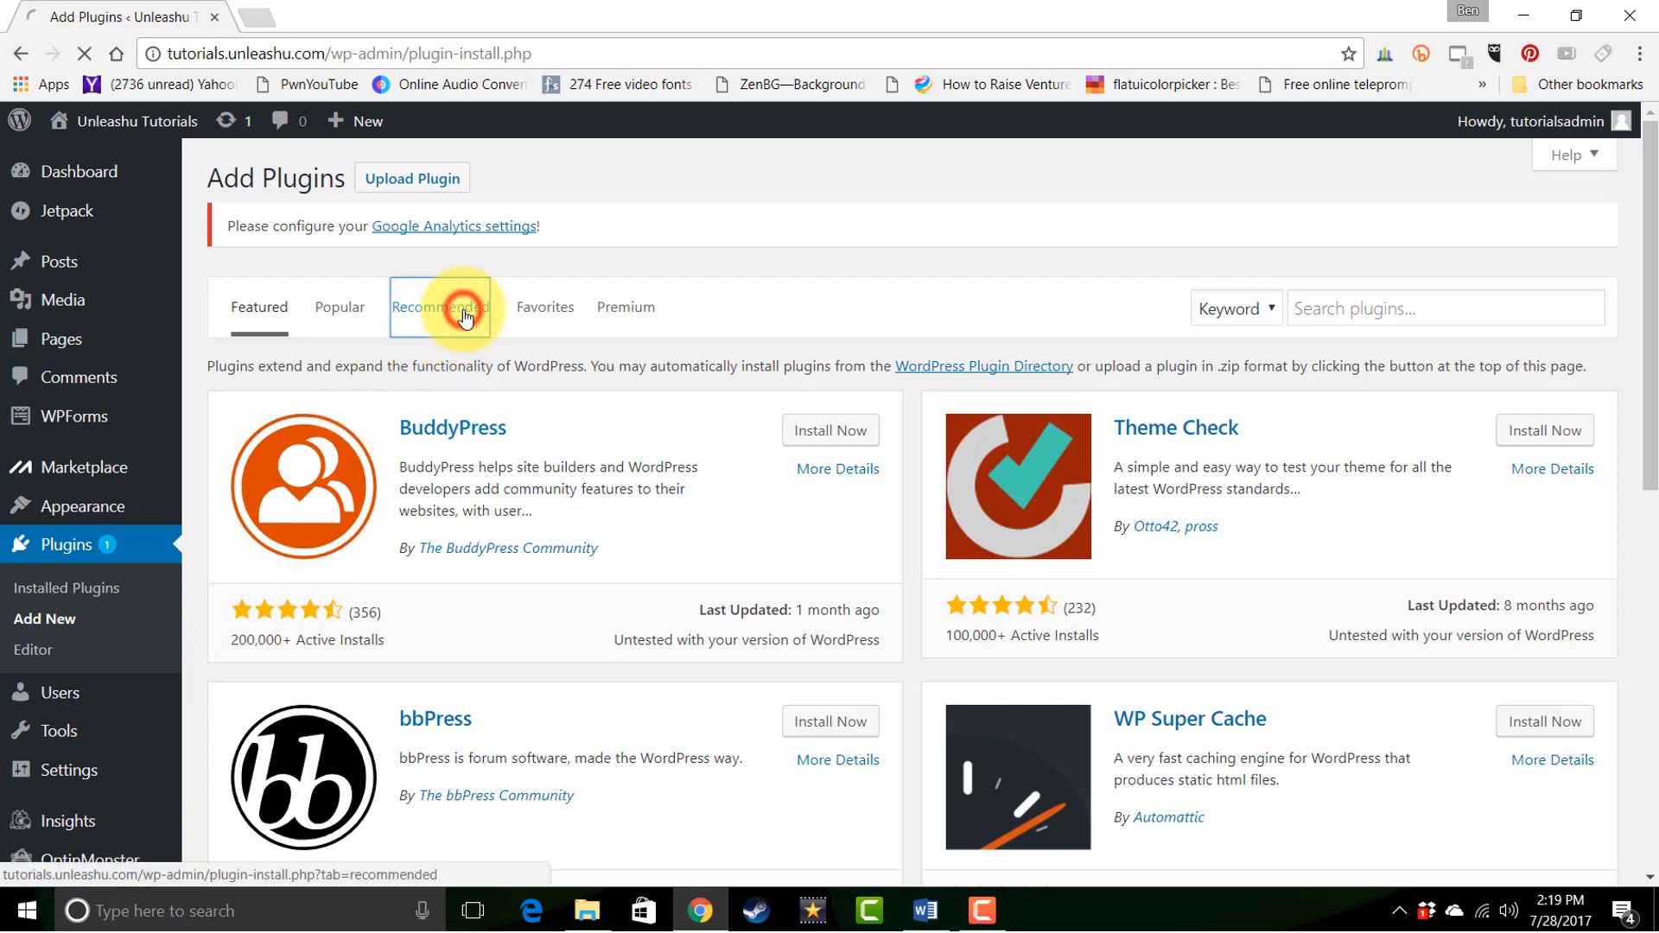
{"action": "left_click", "coordinate": [459, 312]}
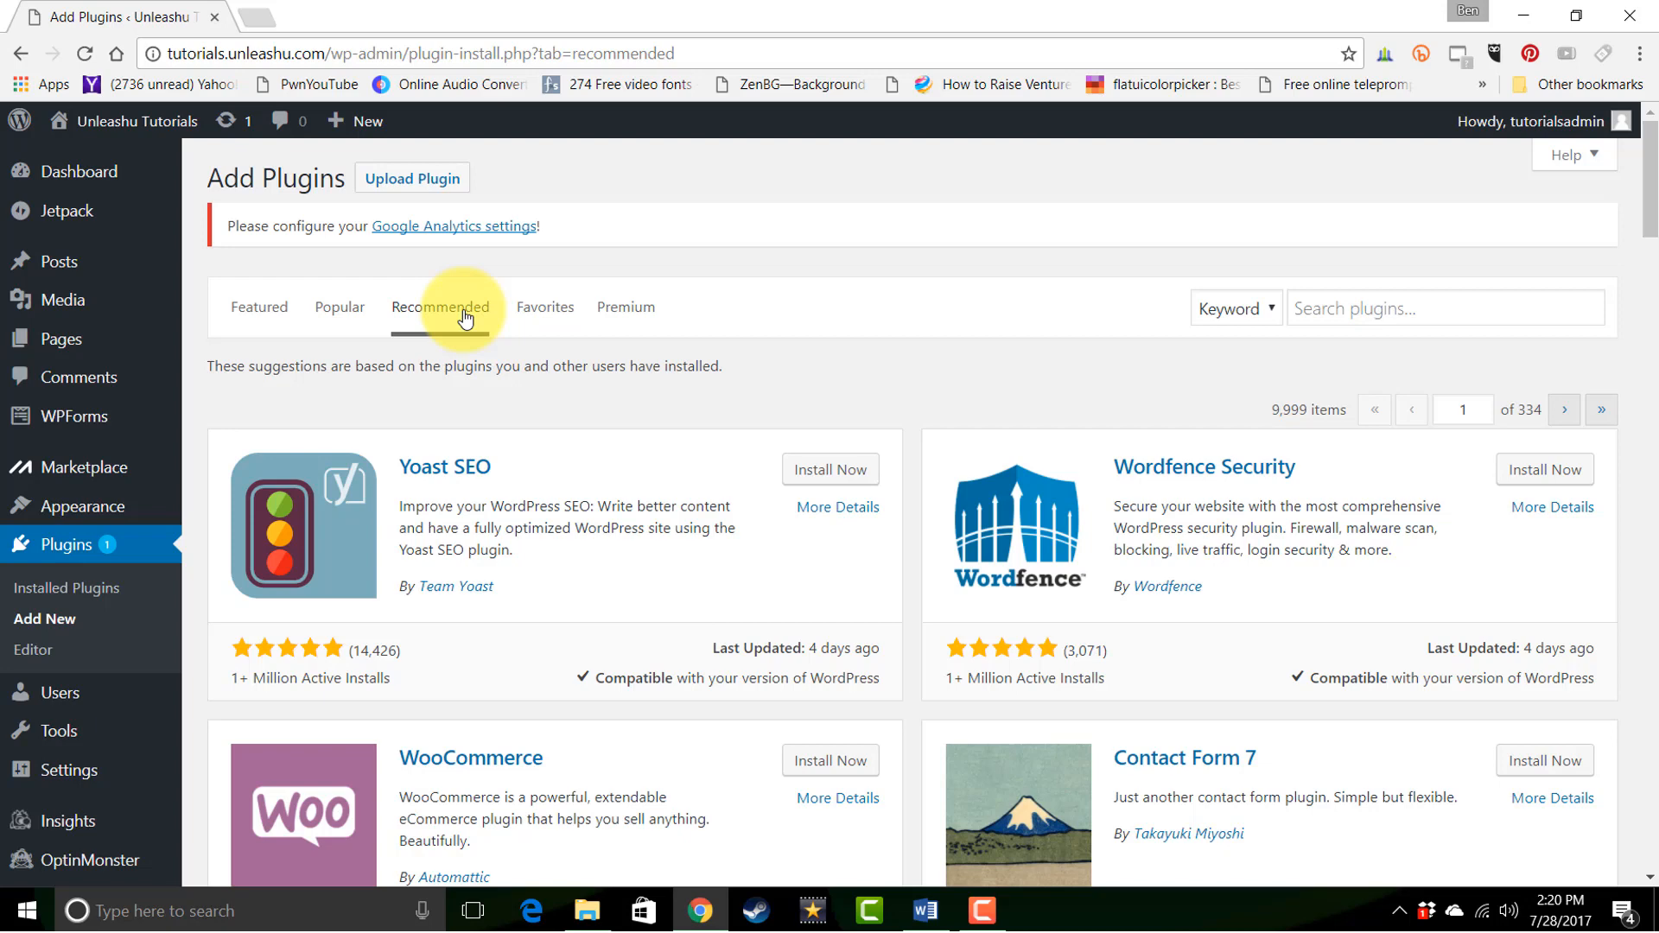
{"action": "scroll", "scroll_direction": "down", "scroll_amount": 3}
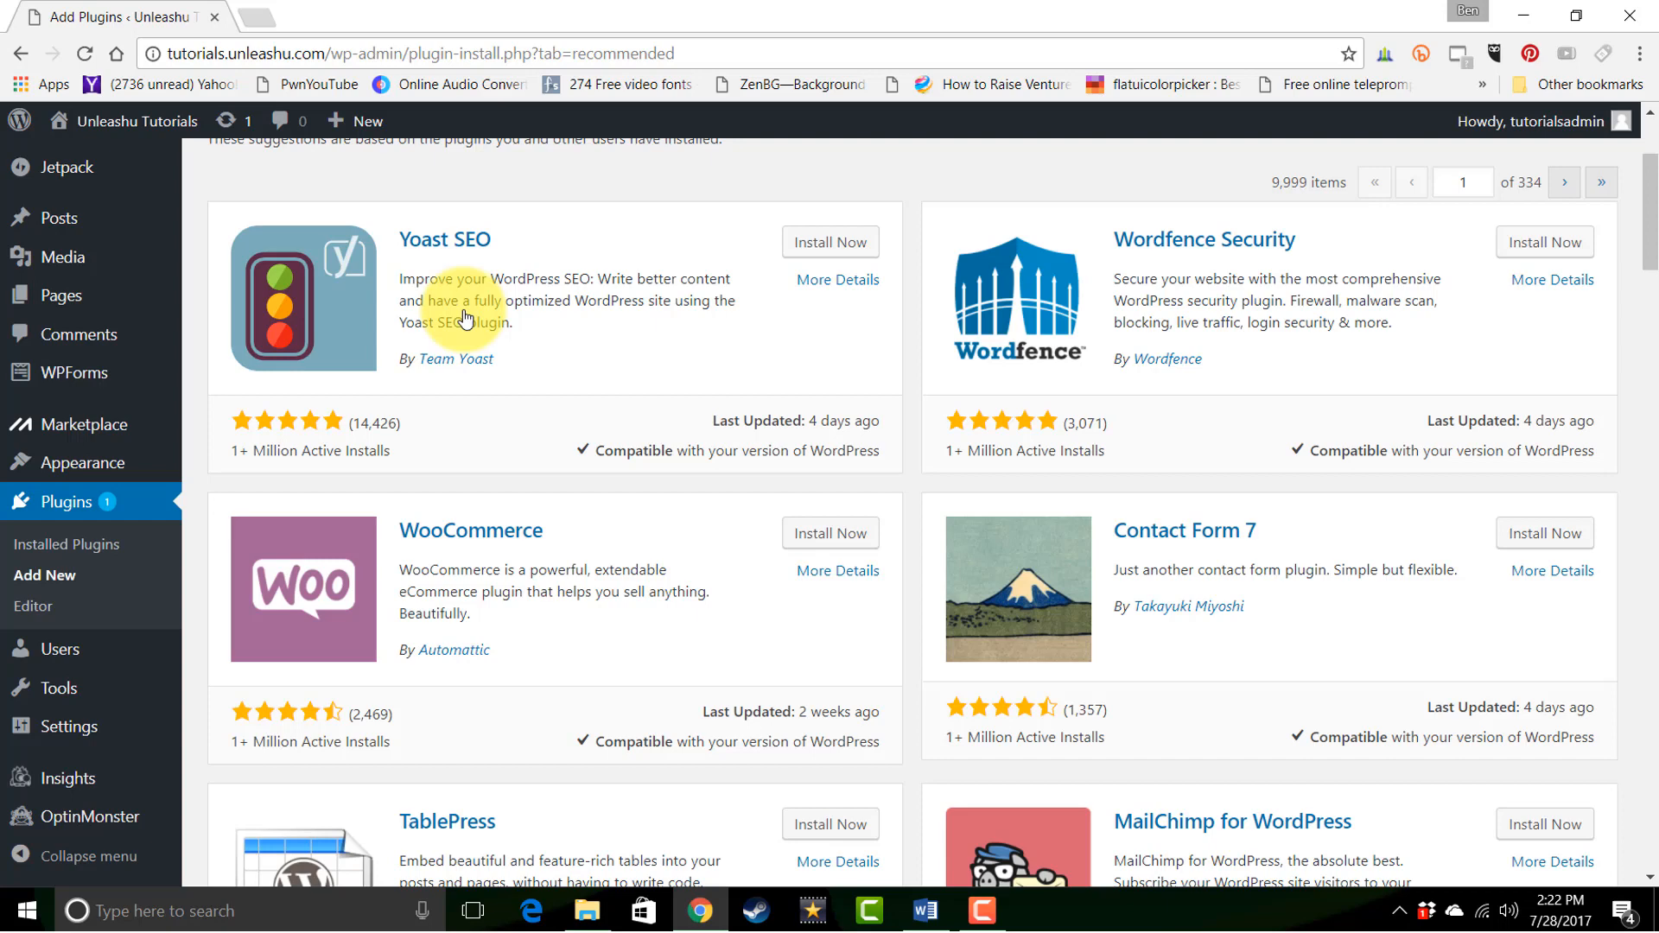
{"action": "left_click", "coordinate": [862, 909]}
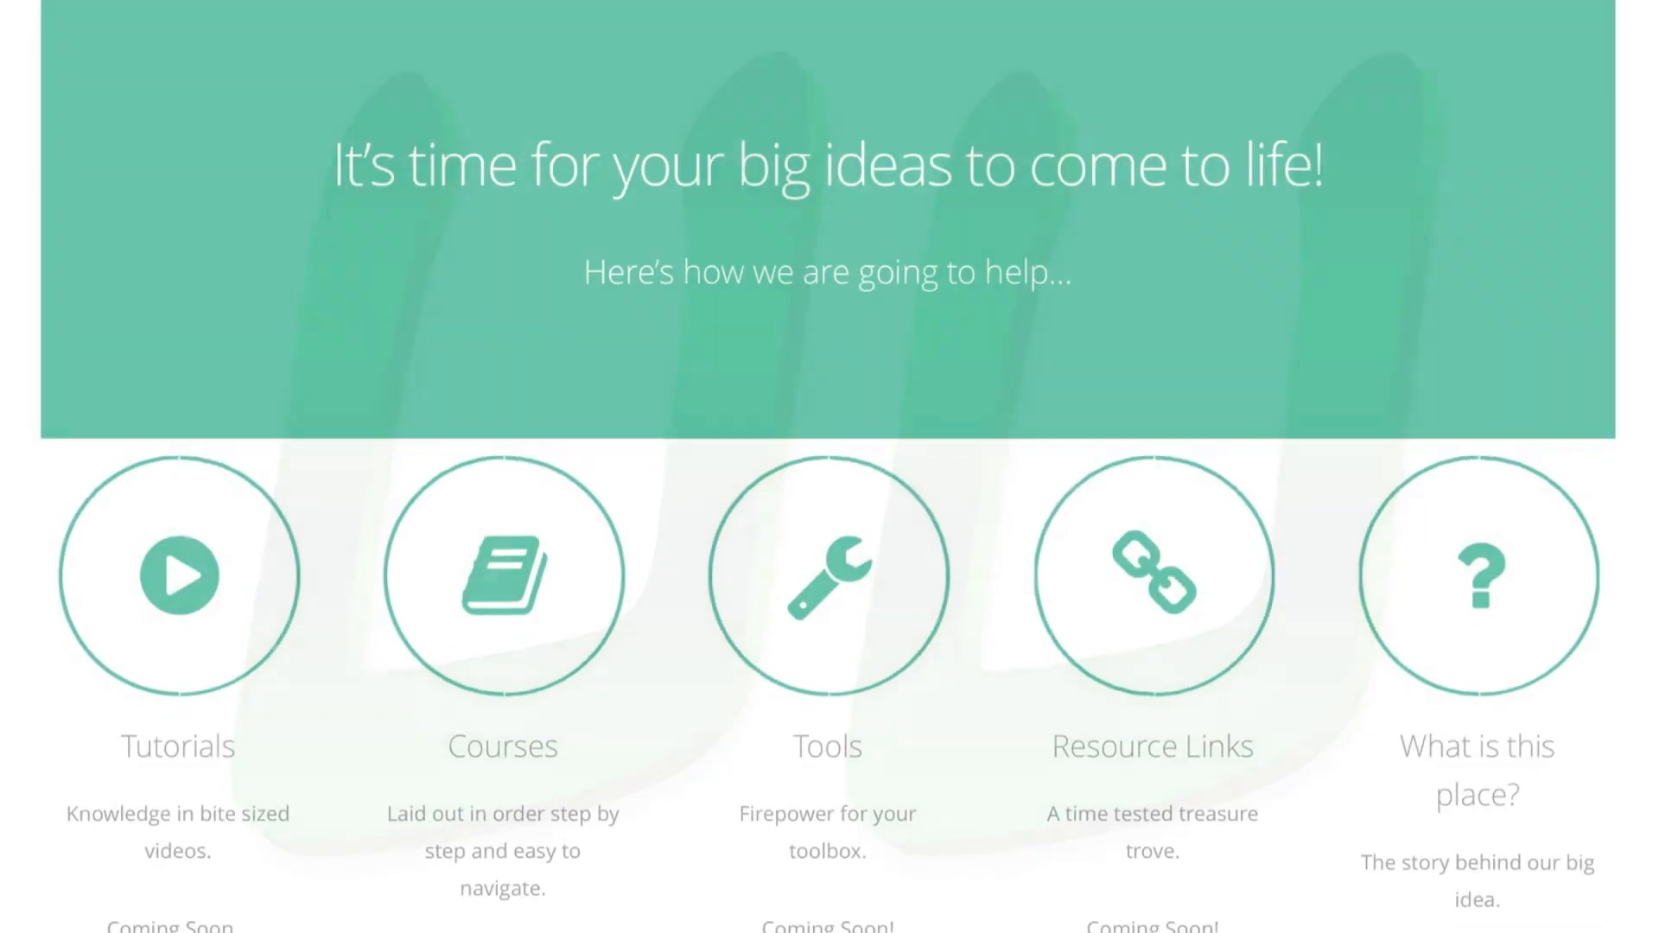
{"action": "scroll", "scroll_direction": "down", "scroll_amount": 3}
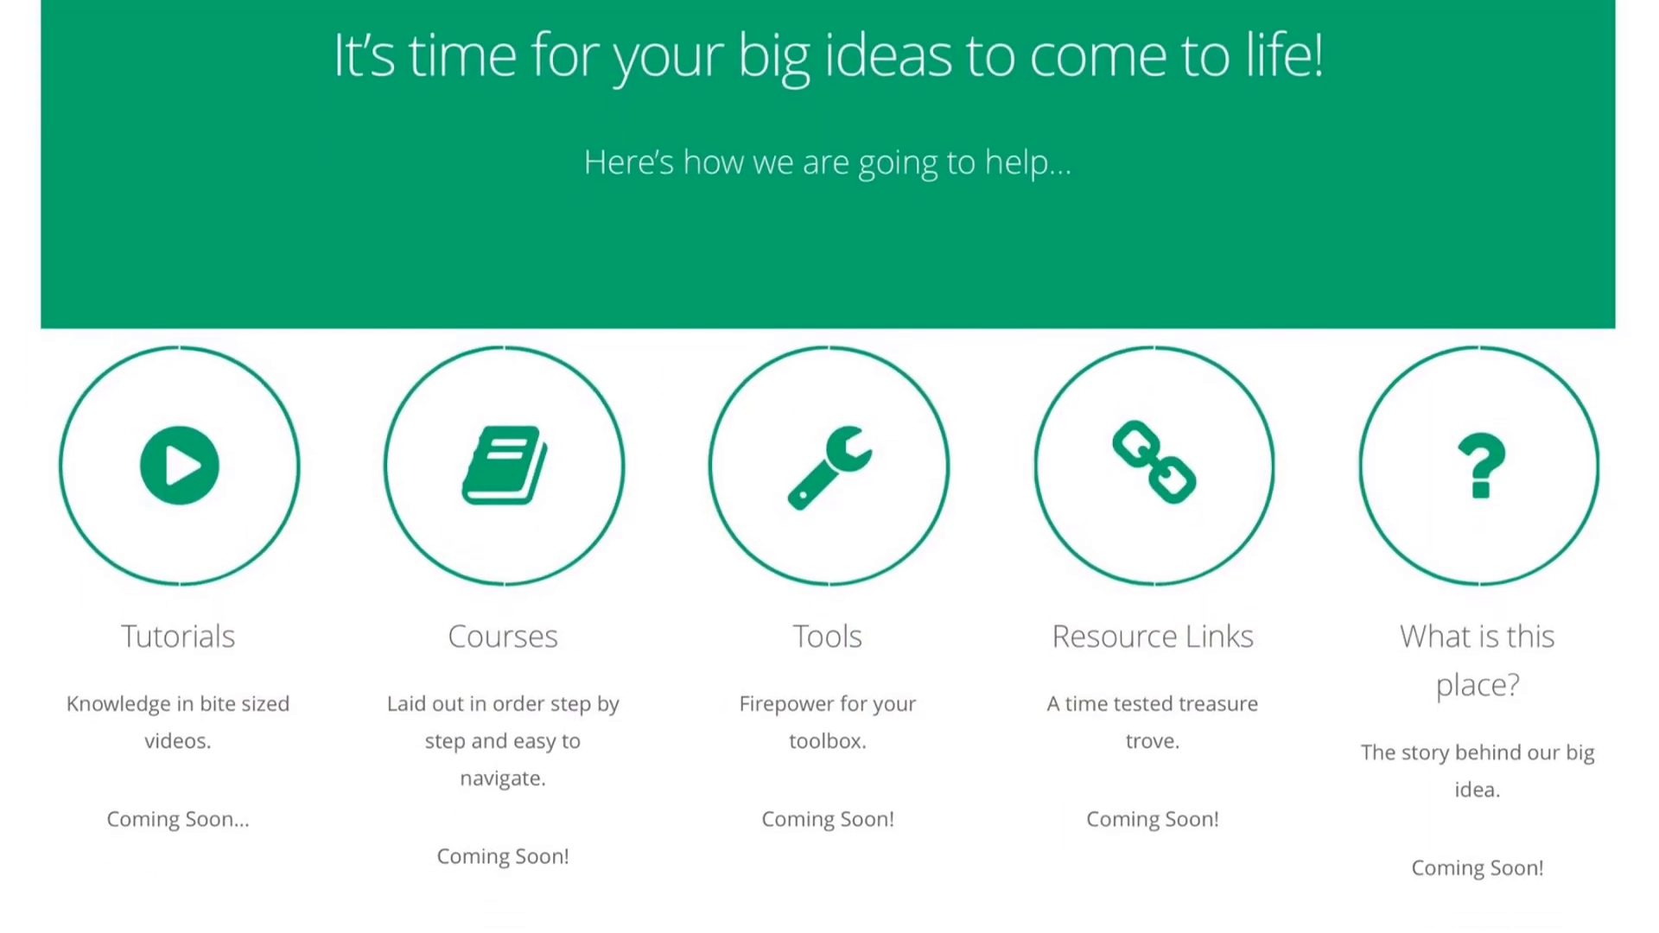
{"action": "scroll", "scroll_direction": "down", "scroll_amount": 3}
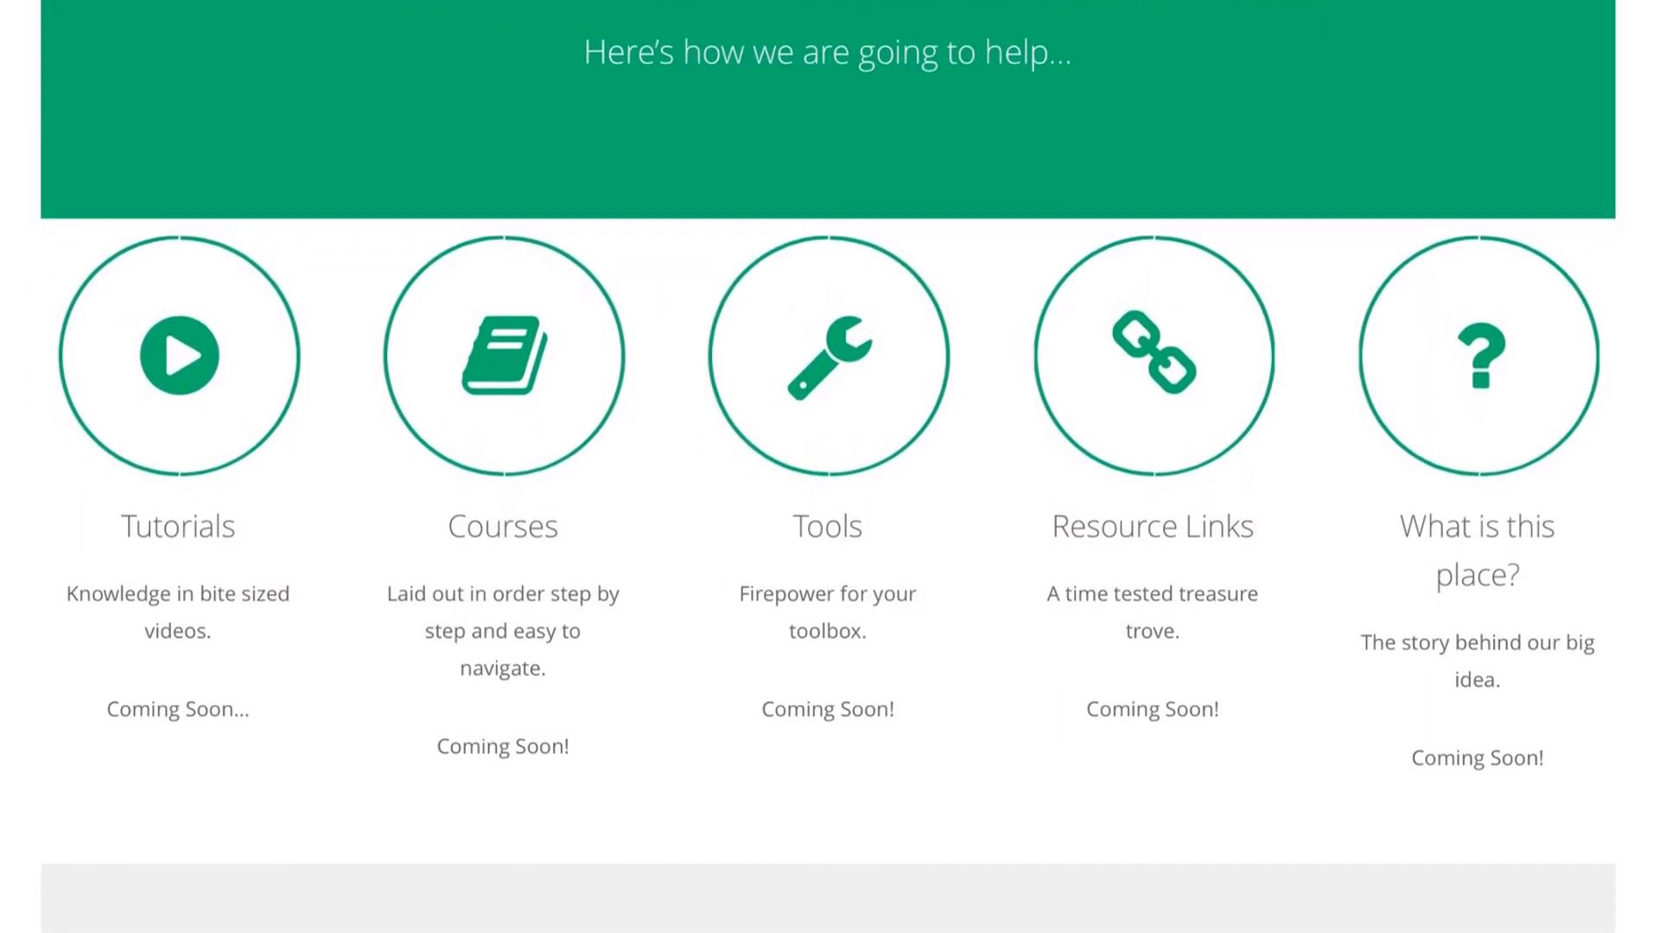
{"action": "scroll", "scroll_direction": "down", "scroll_amount": 3}
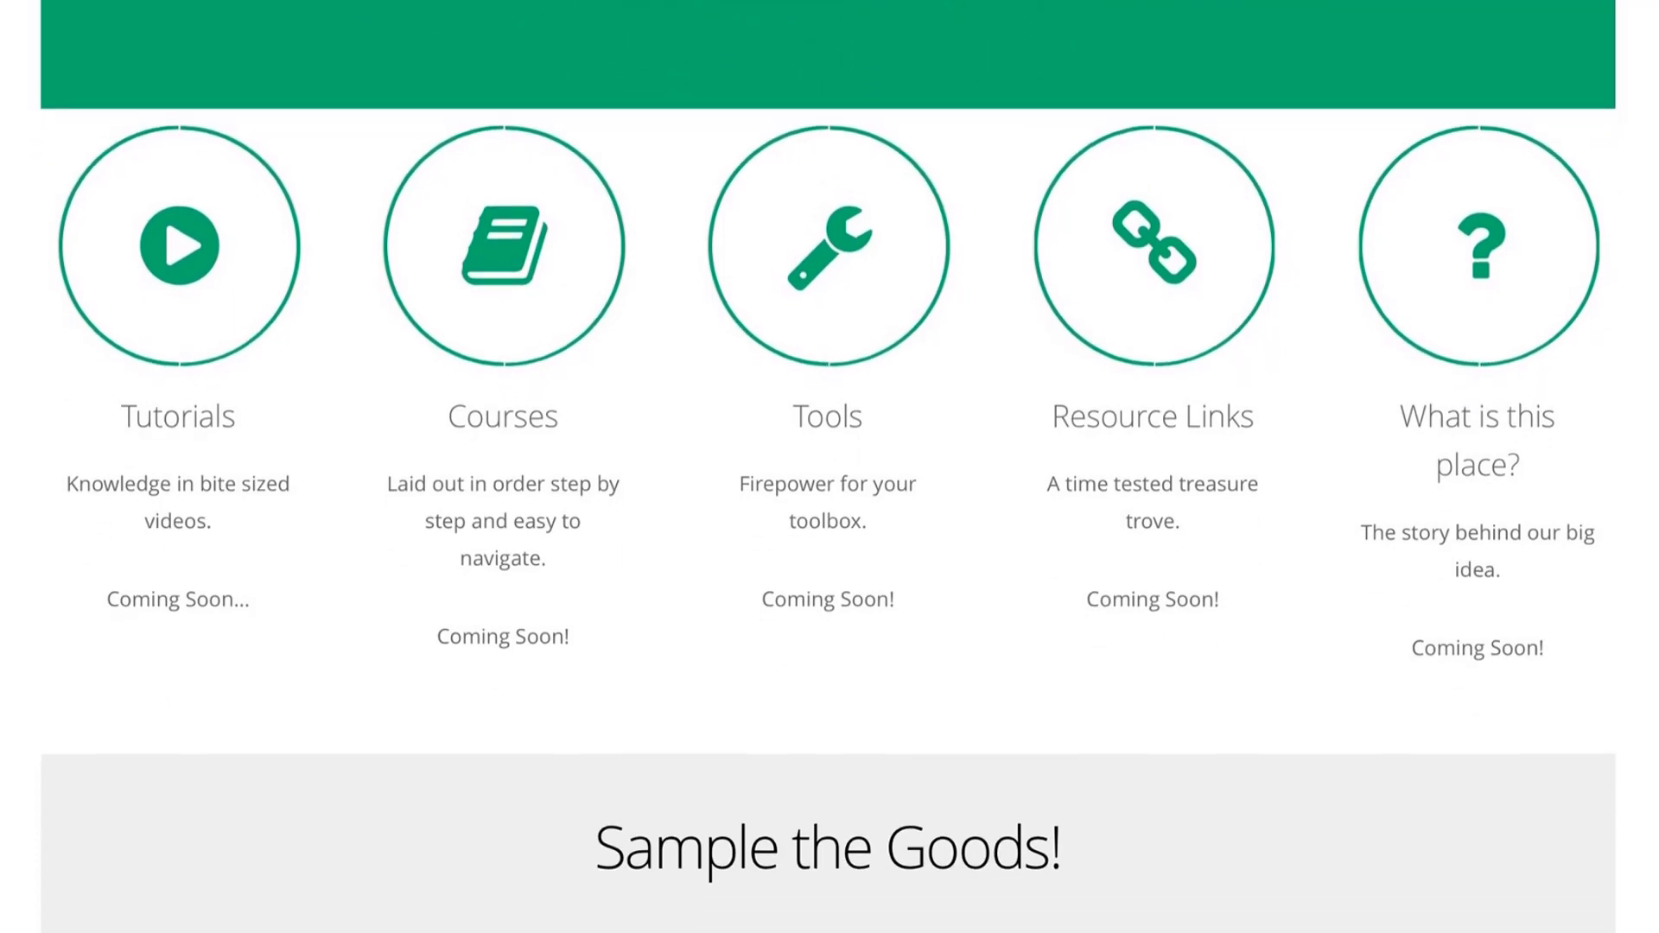